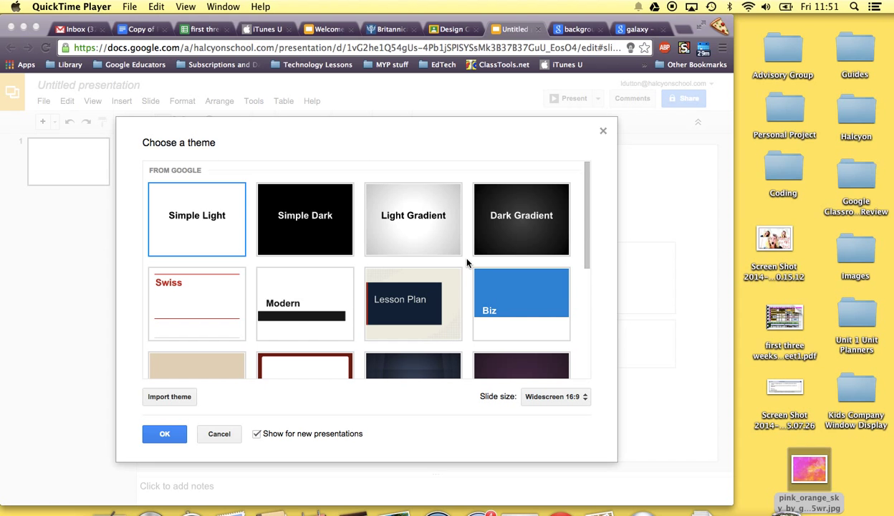
Confirm the Simple Light theme for the new blank presentation, leaving an empty title slide
scroll("down", 3)
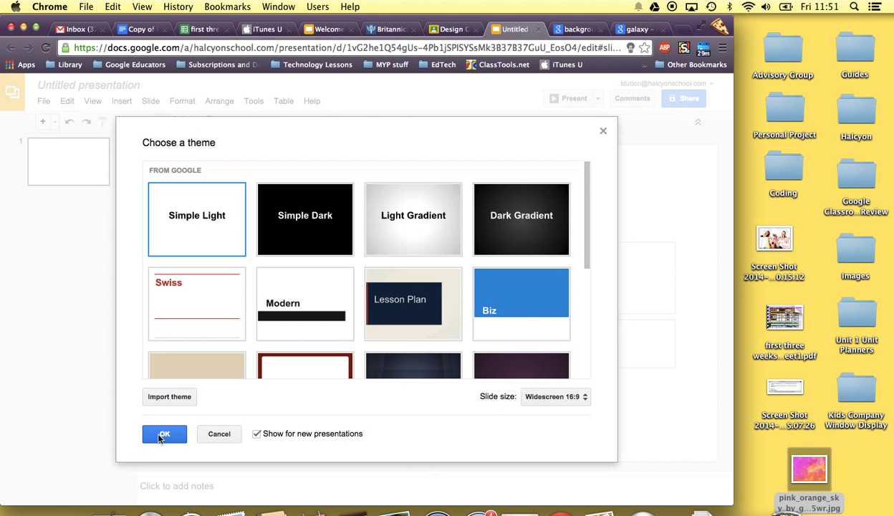
left_click(164, 434)
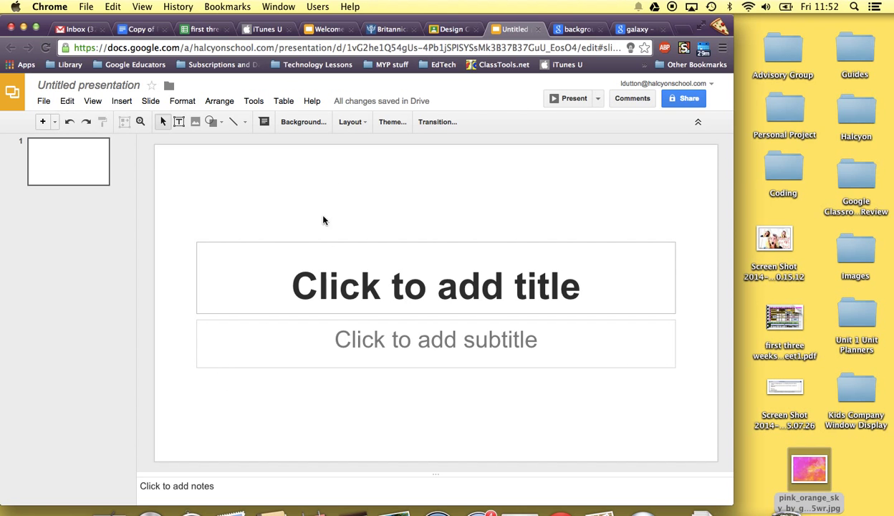
Filter the 'background star' image results to Large size and noncommercial-reuse usage rights
left_click(577, 29)
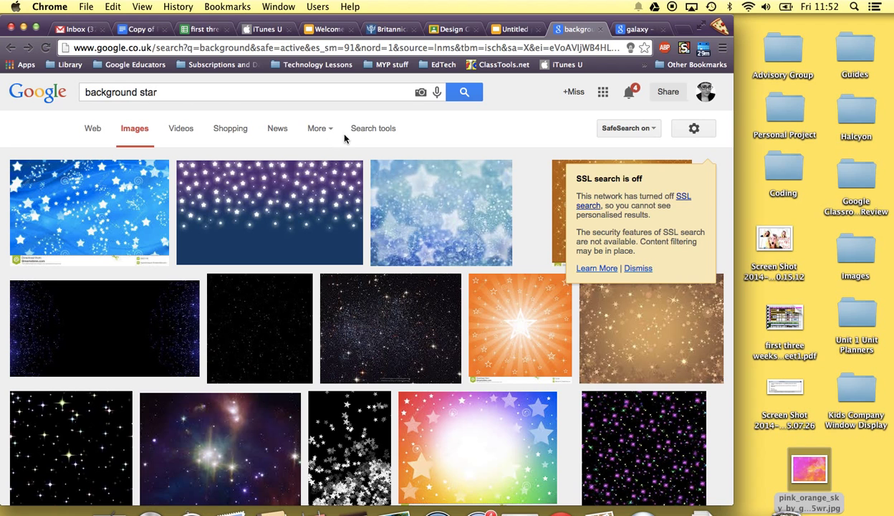
left_click(372, 128)
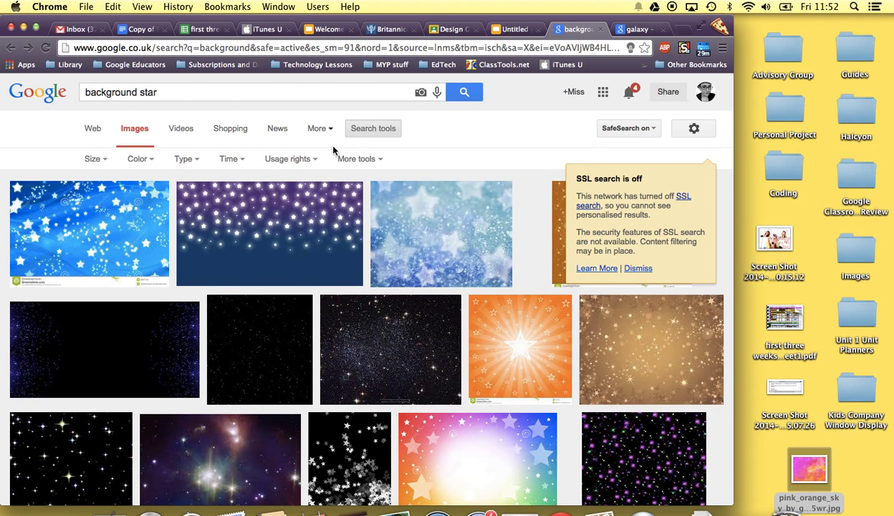
left_click(289, 159)
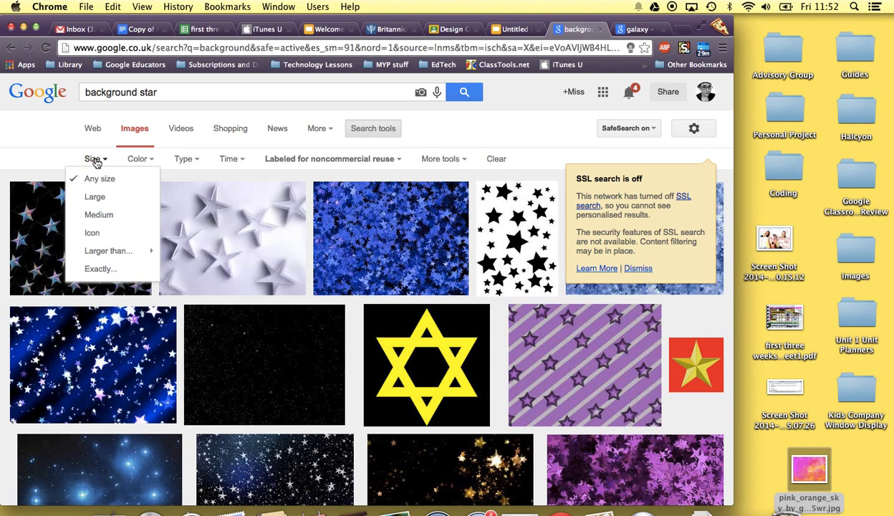
scroll("down", 3)
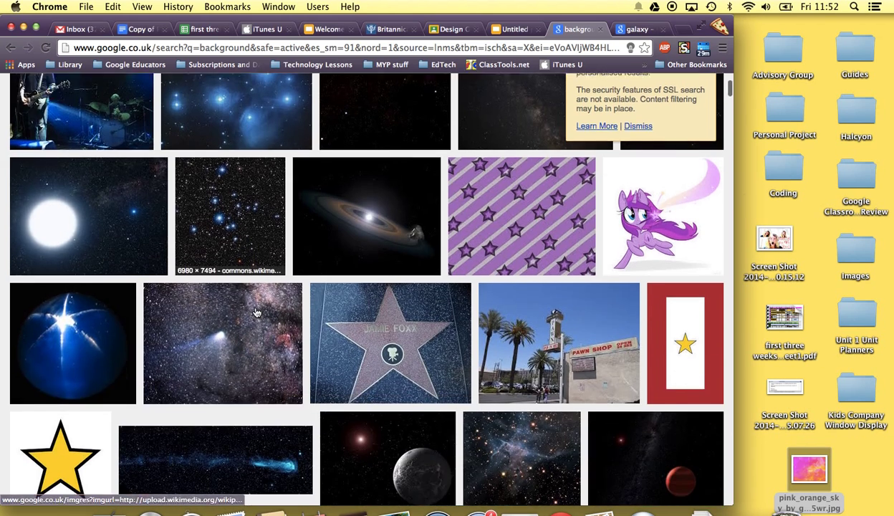
scroll("up", 3)
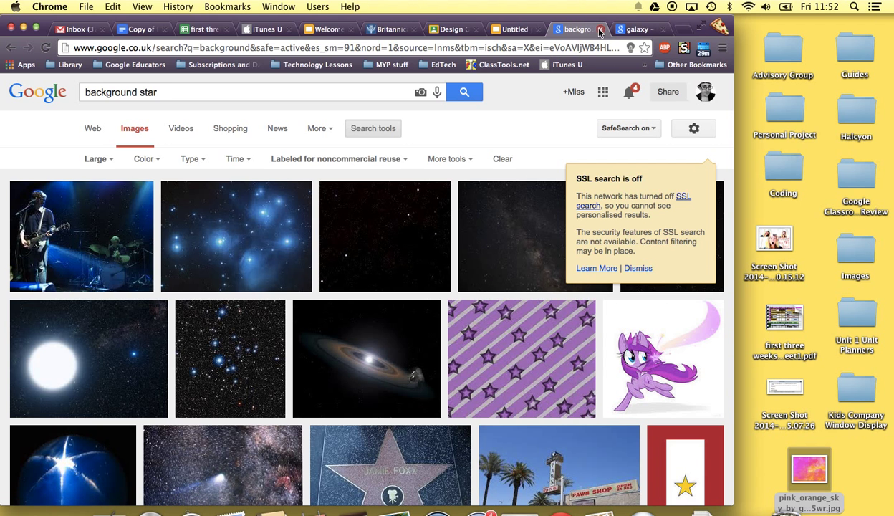
Search 'background' from the galaxy results, scroll through the images, and return to the Untitled presentation
left_click(631, 29)
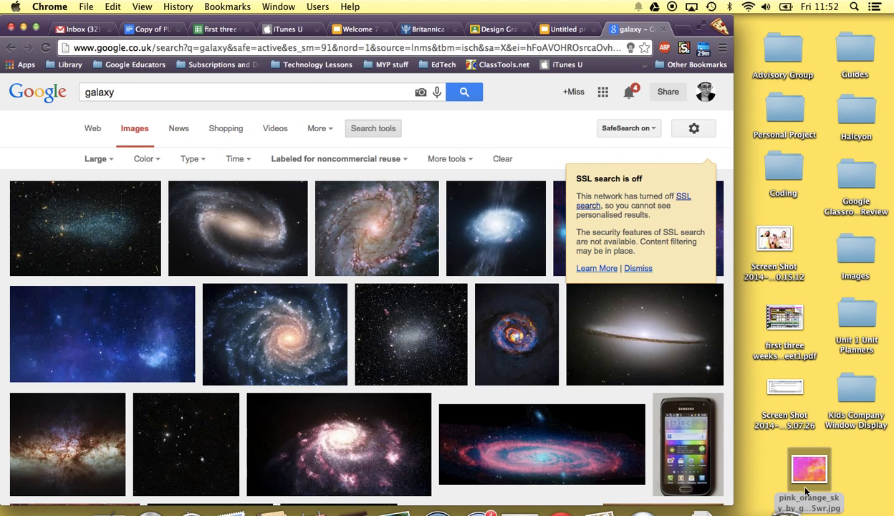
left_click(796, 476)
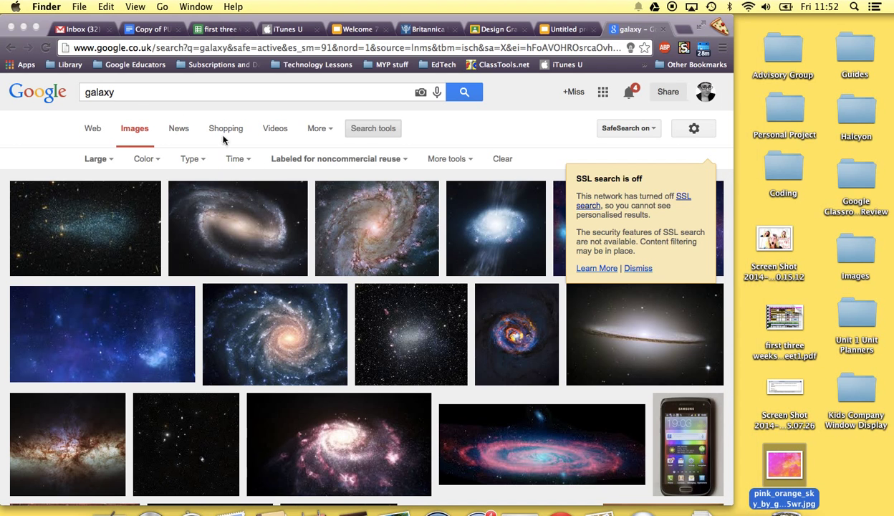
type("background")
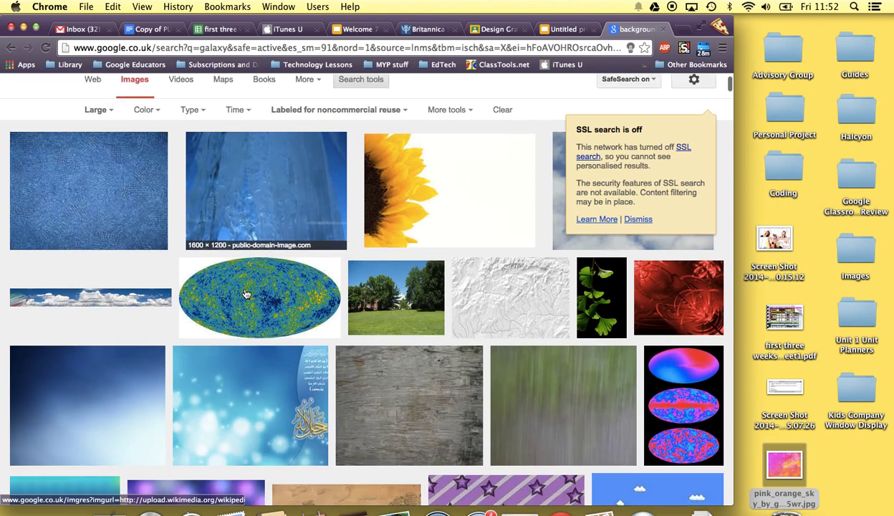
scroll("down", 3)
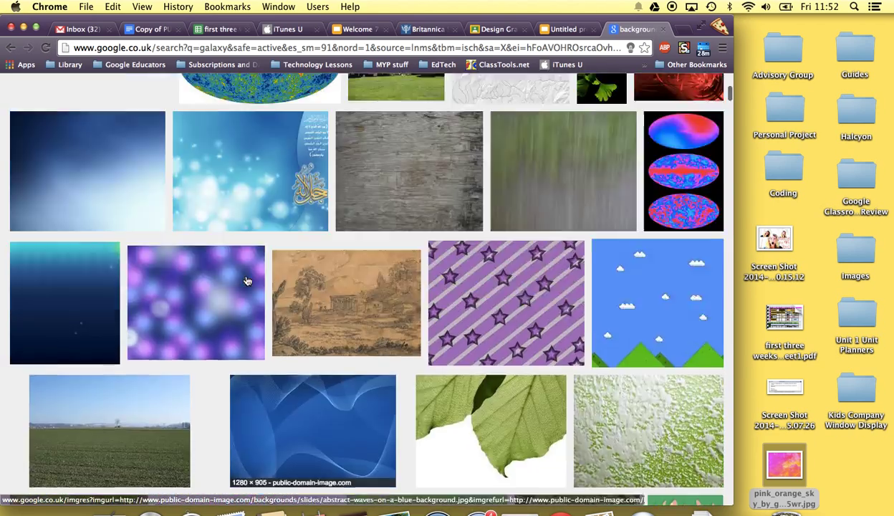
left_click(631, 29)
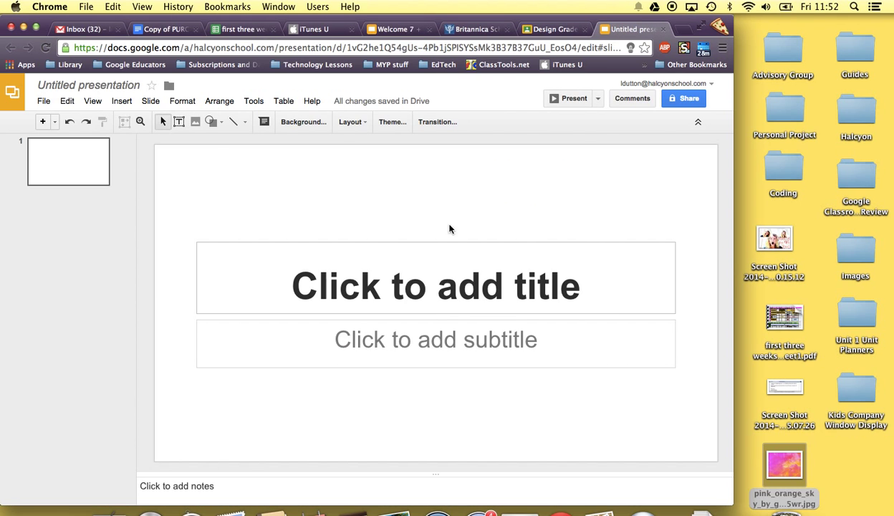
Upload the sky picture as the background, apply it to all slides, then view the Welcome 7 + Lesson One deck
left_click(303, 121)
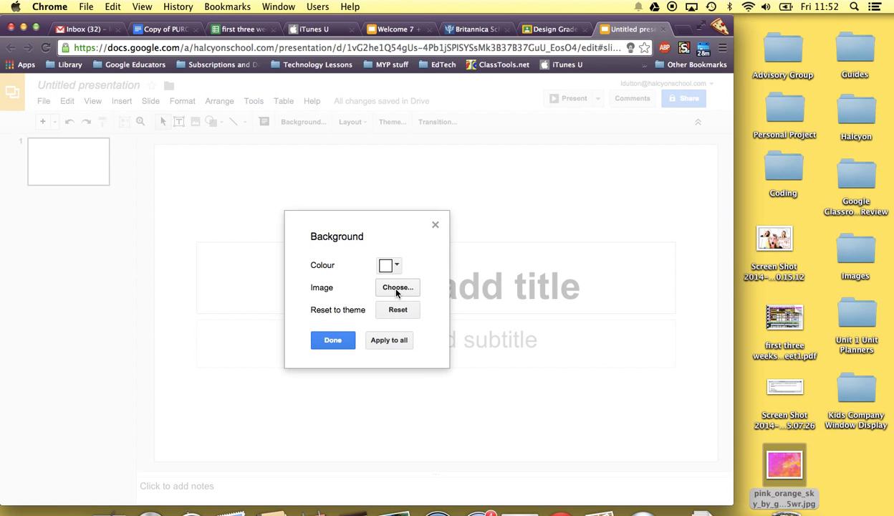
left_click(398, 288)
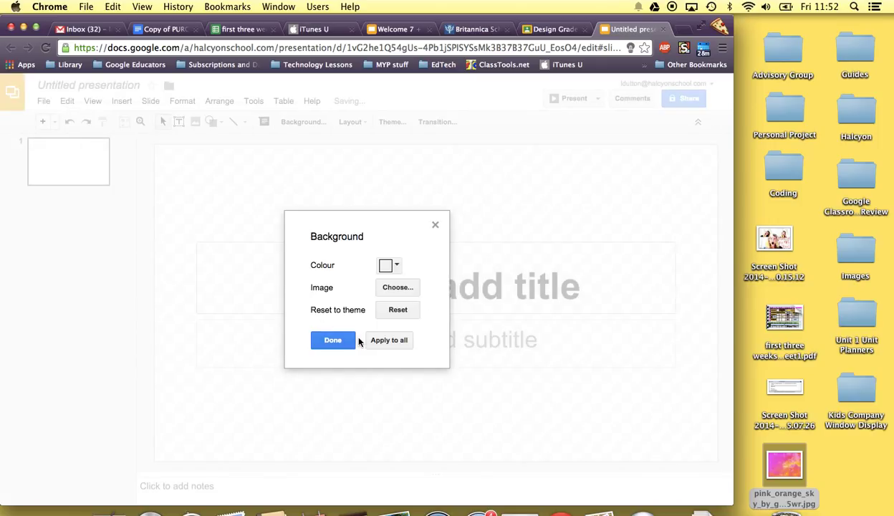
left_click(389, 340)
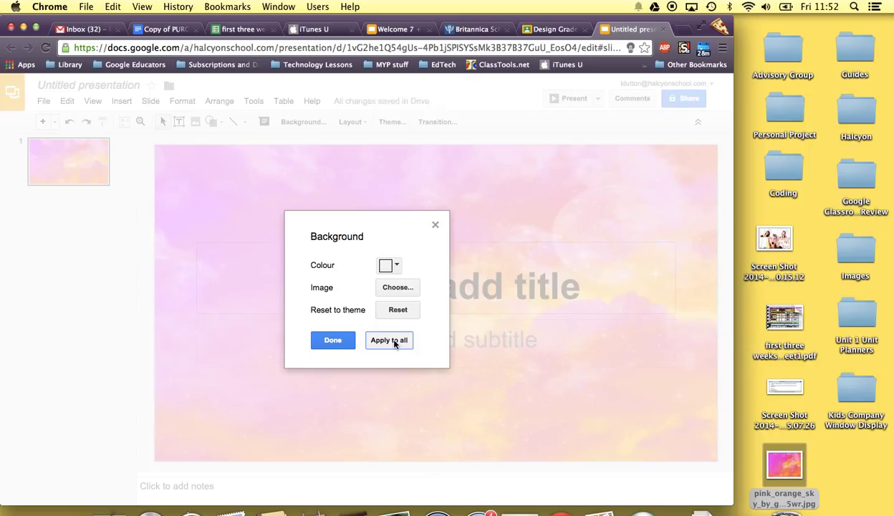
left_click(389, 340)
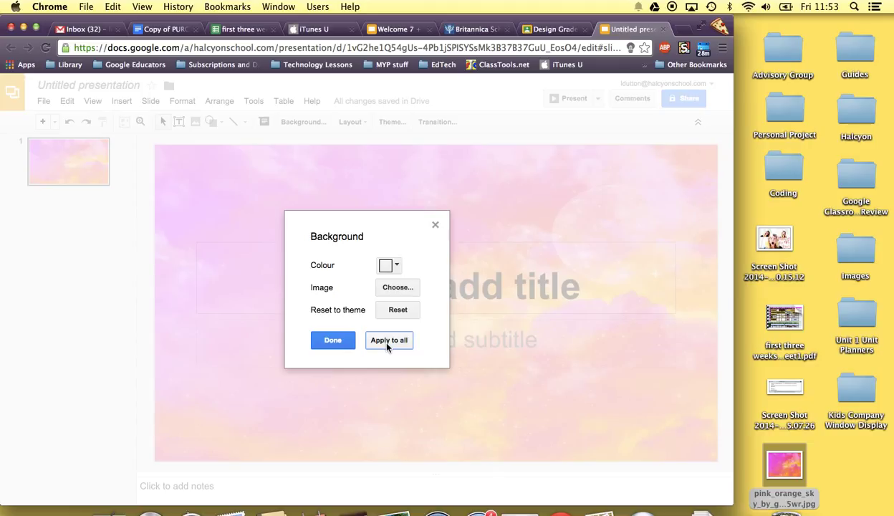
left_click(392, 28)
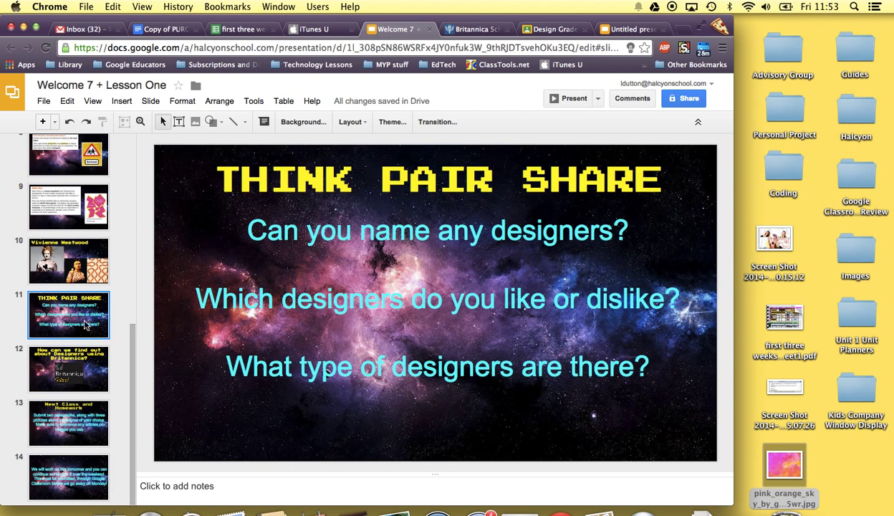
left_click(68, 368)
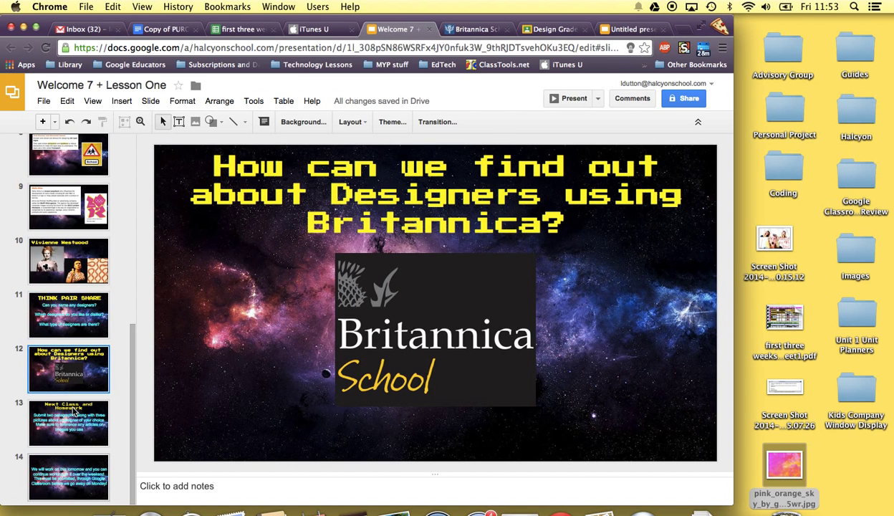